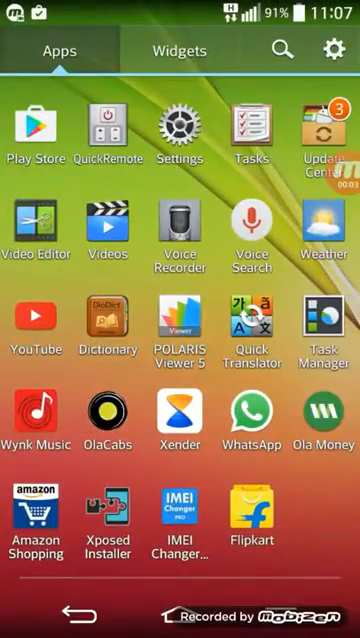
# - Search Google Play for "root checker" and open the Root Checker listing by joeykrim
pyautogui.click(36, 124)
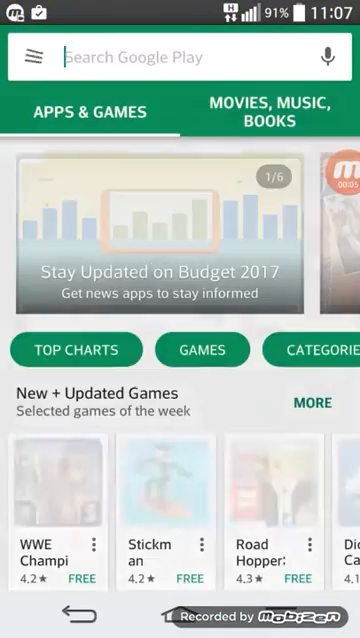
pyautogui.write('root checker')
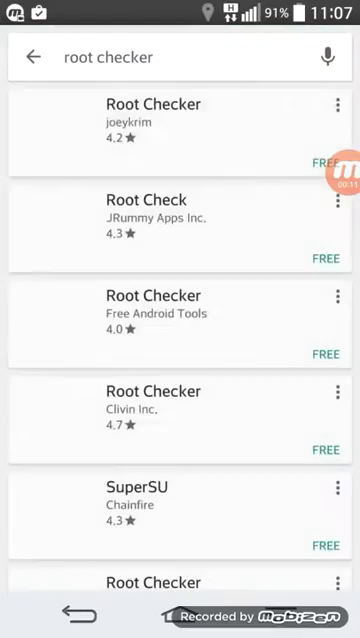
pyautogui.click(150, 104)
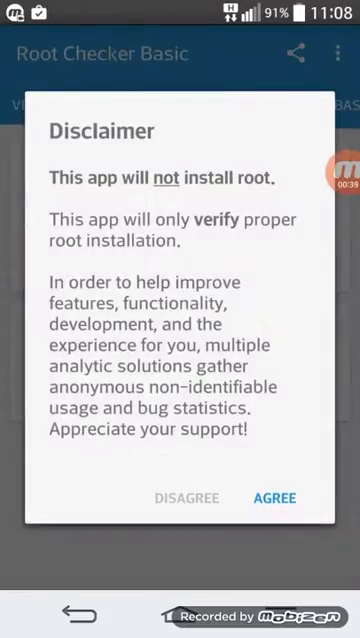
# - Agree to Root Checker's disclaimer and allow its root status check root access
pyautogui.click(270, 496)
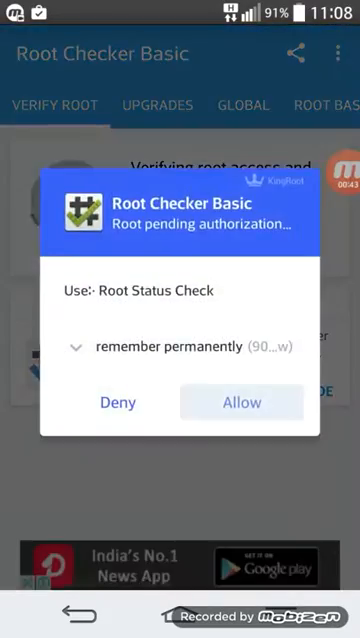
pyautogui.click(240, 402)
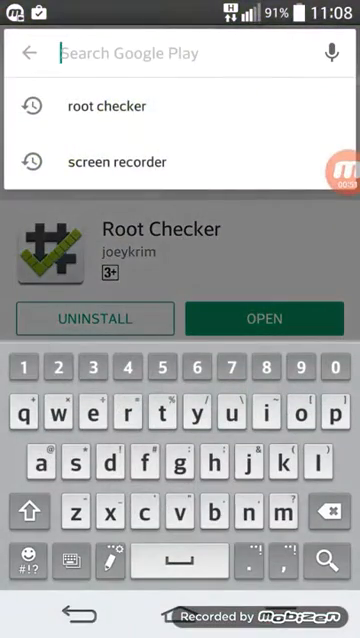
# - Search Google Play for "hide my root" and install Hide my Root by Amphoras
pyautogui.write('hide my Root')
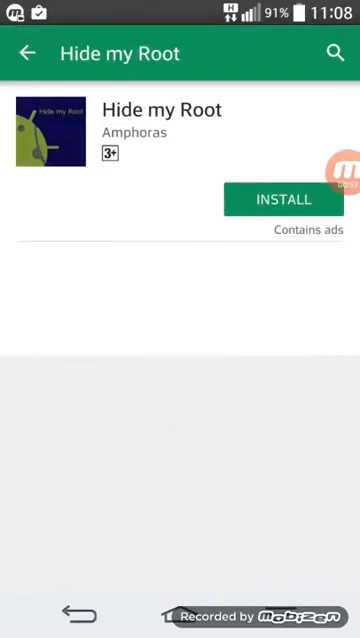
pyautogui.click(284, 200)
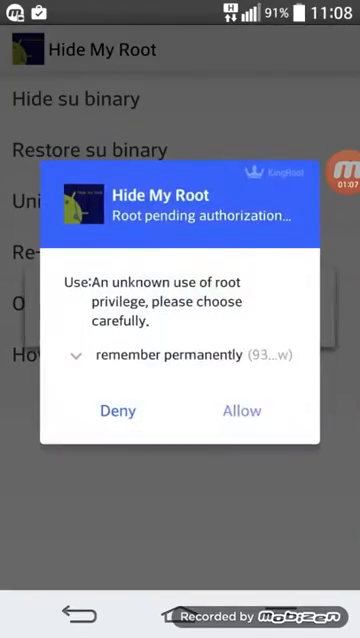
# - Allow Hide My Root's pending root authorization request
pyautogui.click(240, 412)
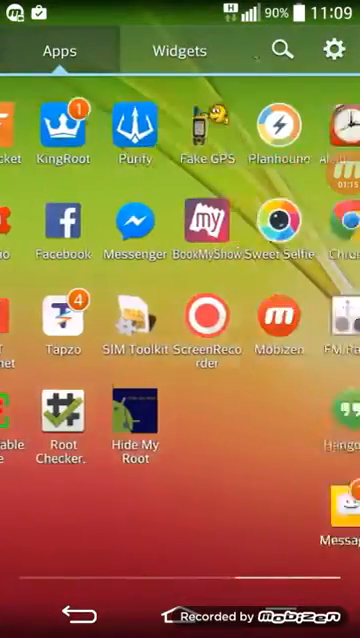
# - Leave the app drawer and reach the Settings Networks page from the home screen
pyautogui.click(66, 420)
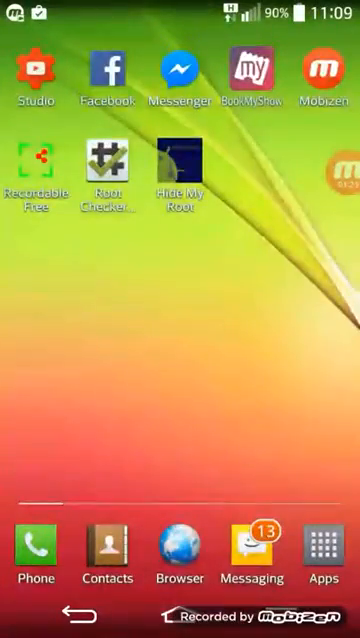
pyautogui.scroll(-3)
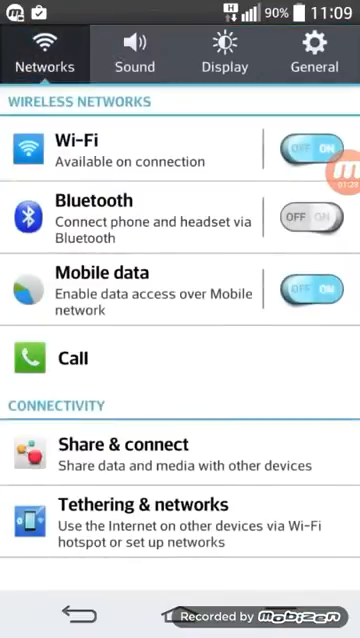
# - Browse the Downloaded apps list in Settings > General > Apps, then return home
pyautogui.click(316, 54)
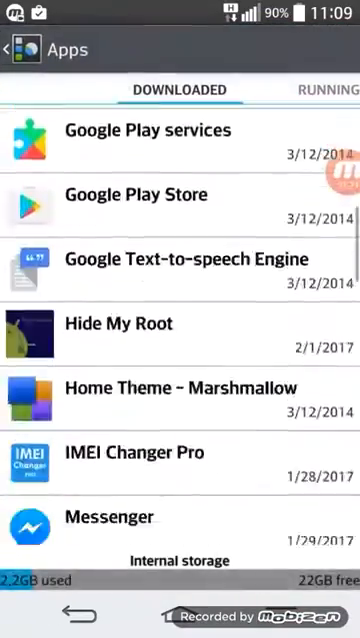
pyautogui.scroll(-3)
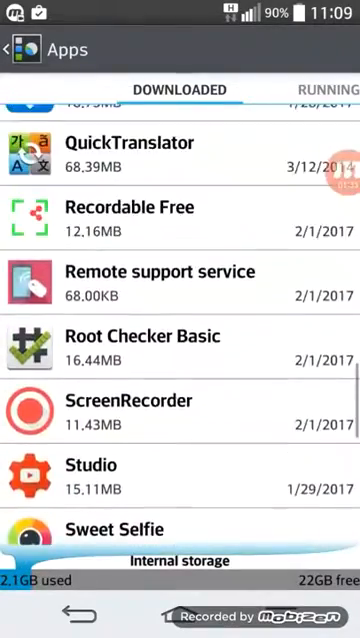
pyautogui.scroll(3)
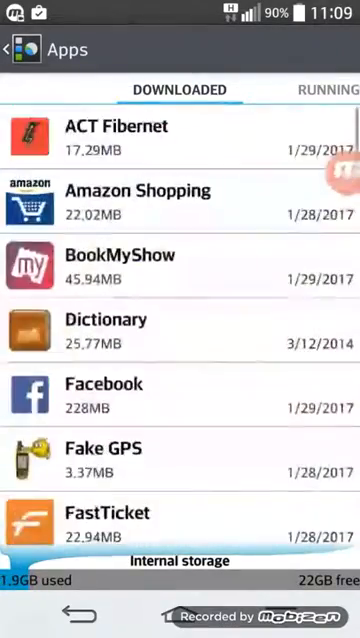
pyautogui.scroll(-3)
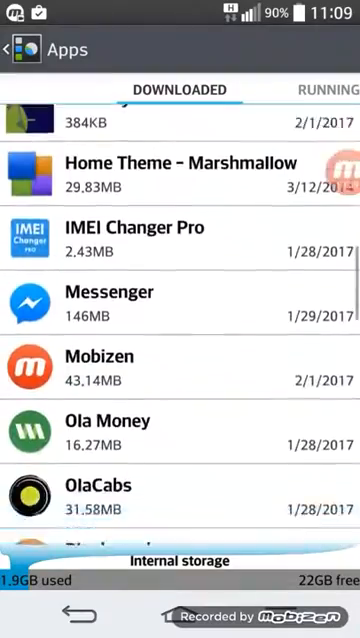
pyautogui.scroll(-3)
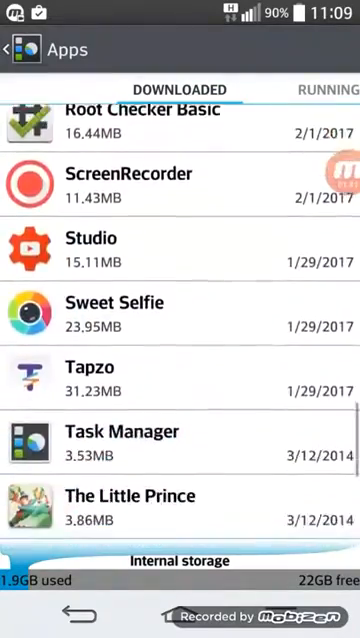
pyautogui.scroll(-3)
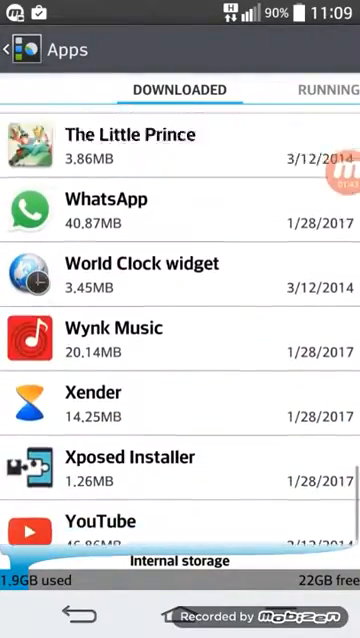
pyautogui.scroll(-3)
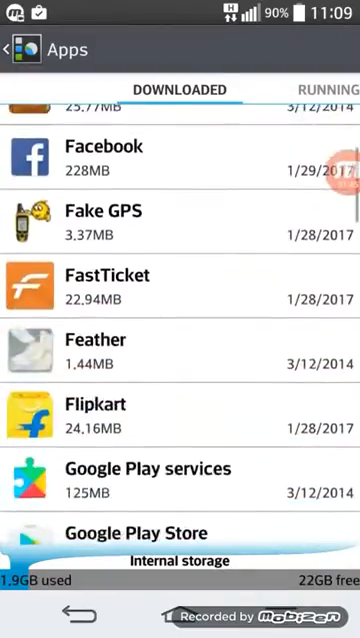
pyautogui.scroll(-3)
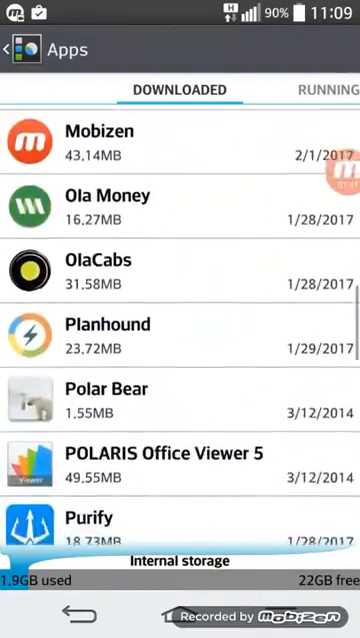
pyautogui.scroll(-3)
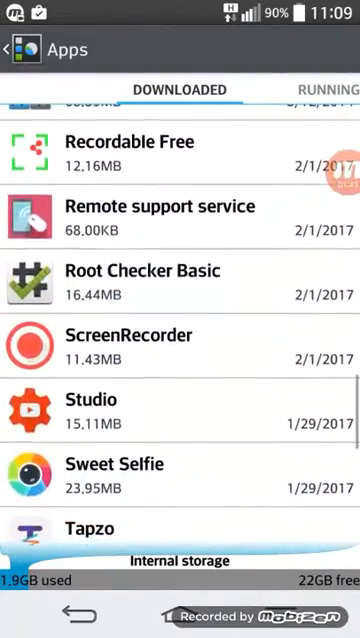
pyautogui.click(140, 284)
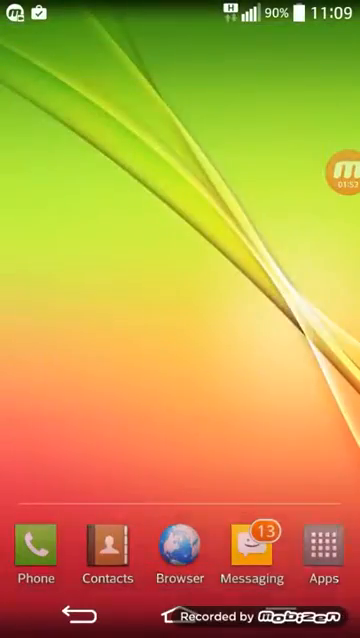
# - Dismiss Root Checker Basic's welcome dialog and switch to KingRoot's security overview
pyautogui.click(322, 548)
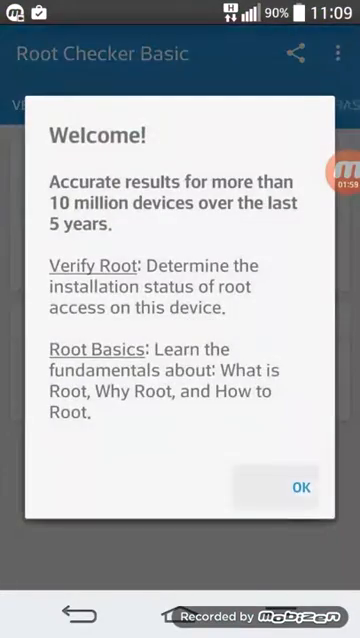
pyautogui.click(296, 488)
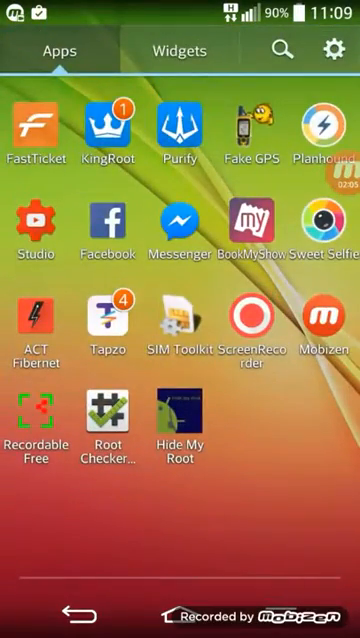
pyautogui.click(106, 124)
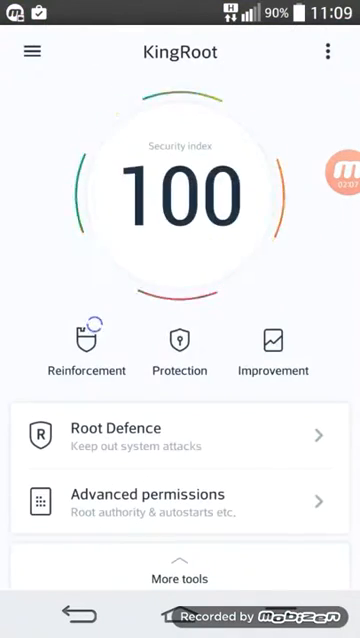